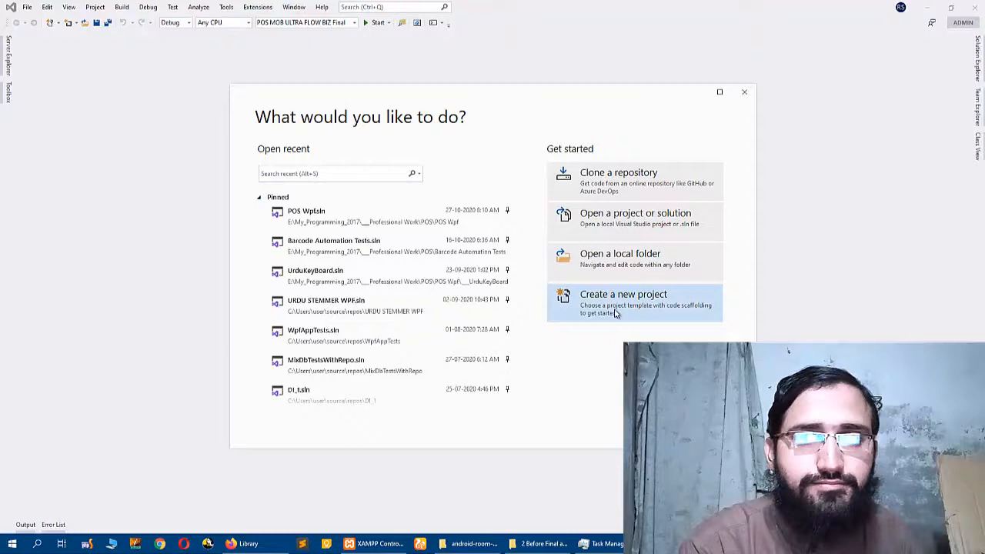
Step: Start a new project from the Visual Studio 2019 start window
left_click(623, 294)
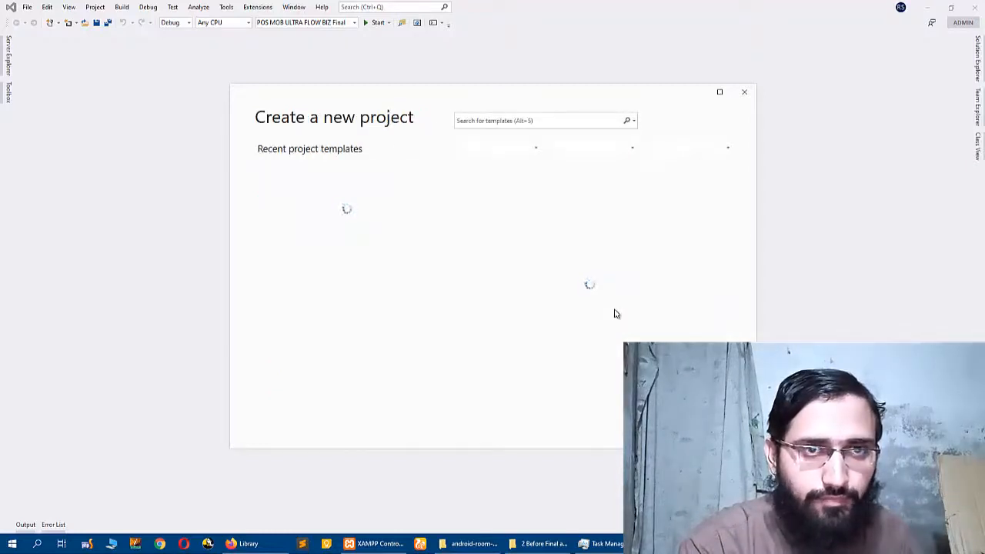
mouse_move(415, 344)
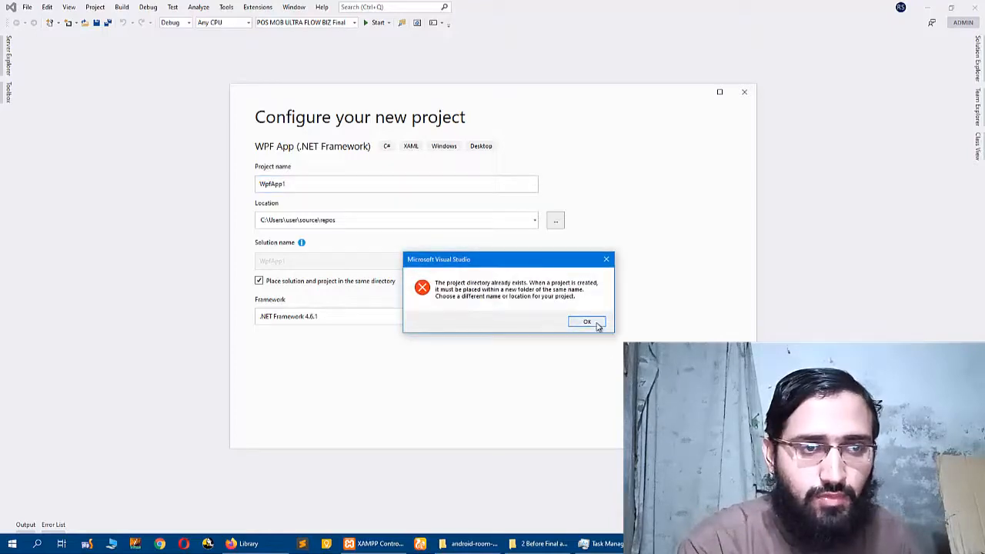
Step: Dismiss the directory warning, name the project 'Wpf Material Lib Intro' and create it
left_click(586, 321)
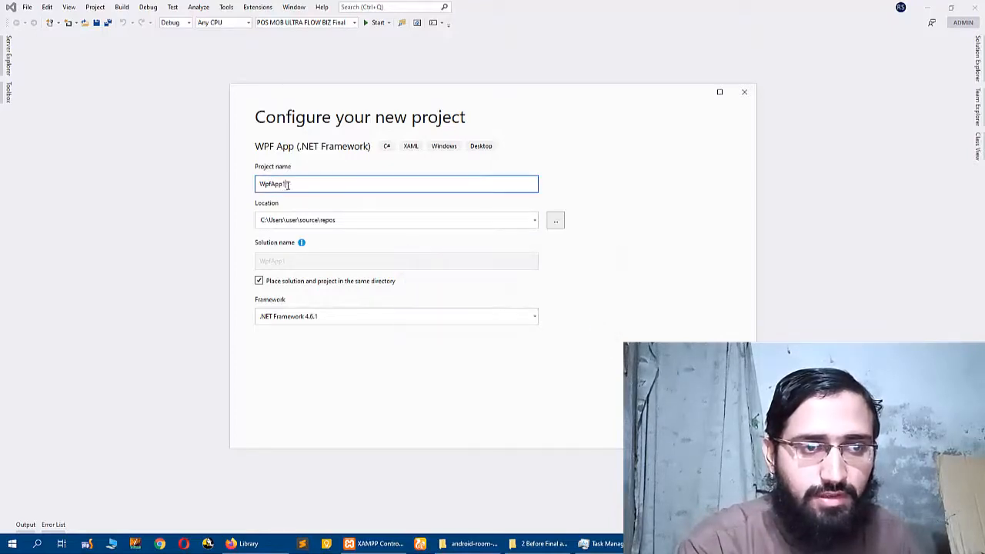
left_click(354, 219)
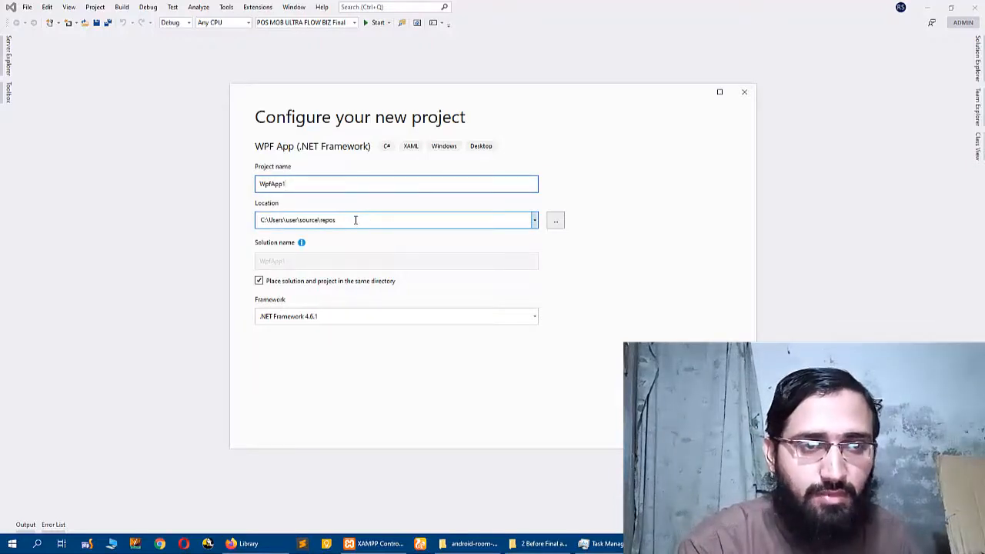
triple_click(397, 185)
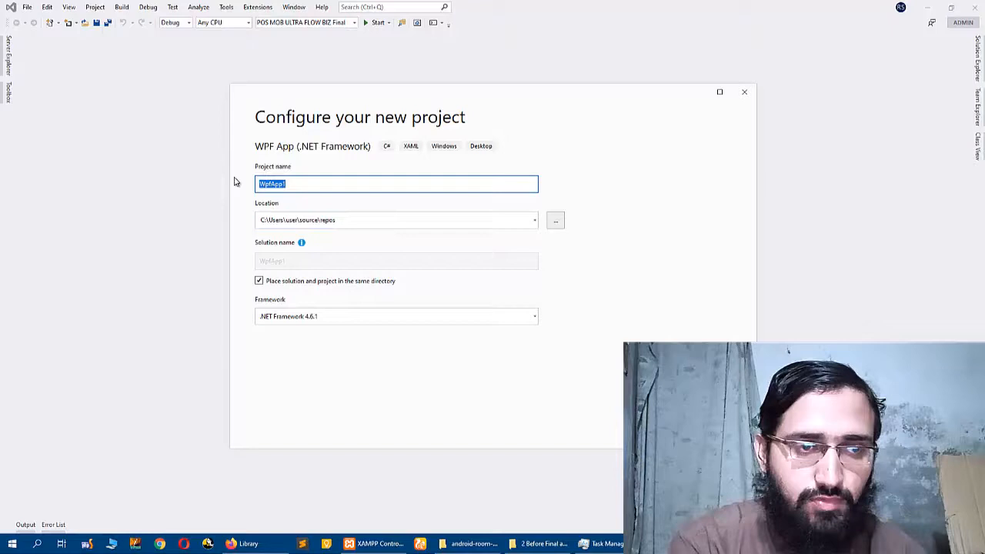
mouse_move(142, 171)
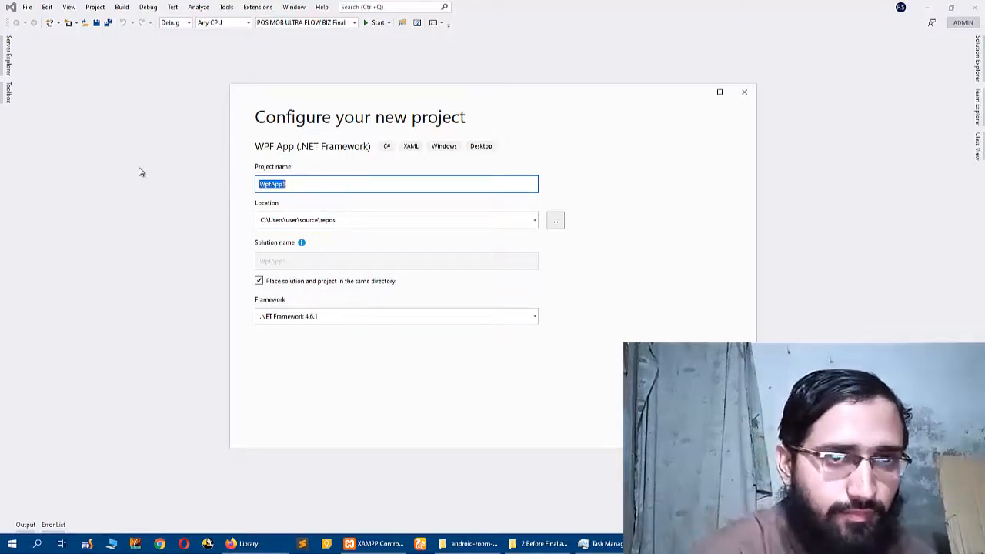
type("Wpf Material")
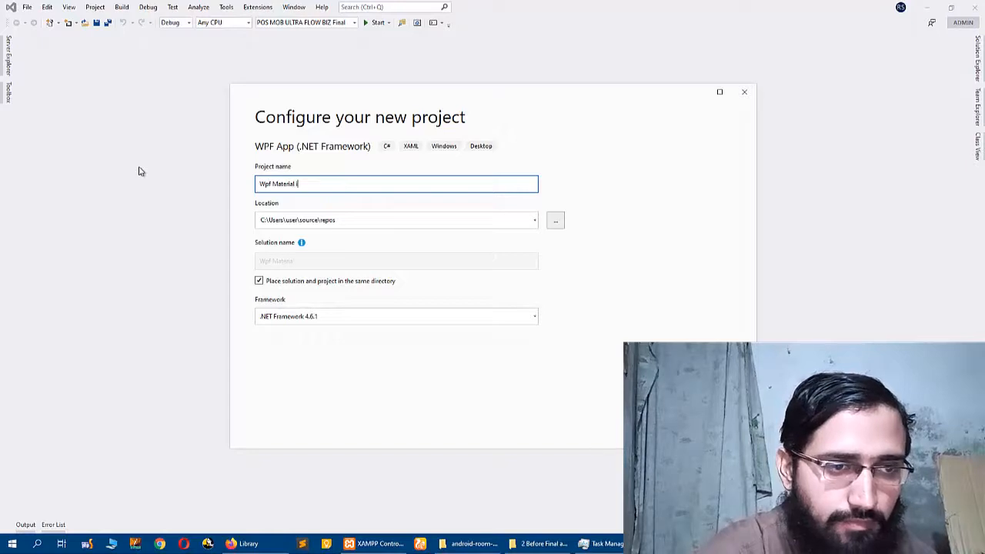
type("Lib Intro")
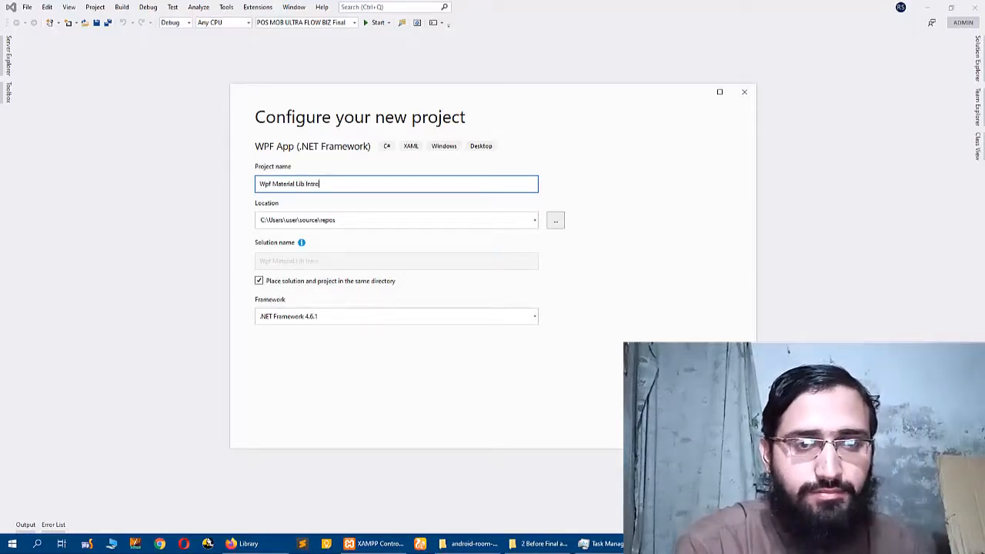
left_click(529, 351)
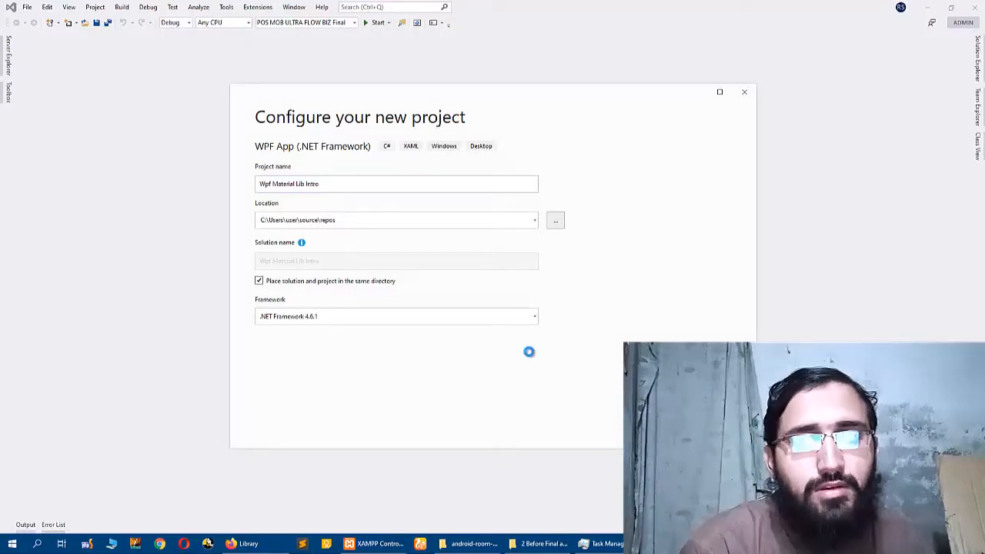
left_click(493, 377)
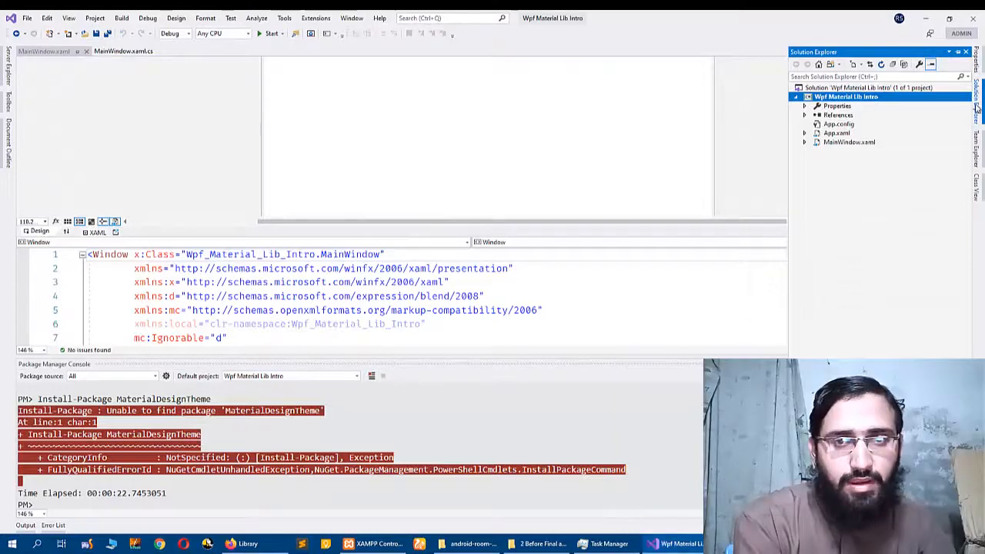
Step: In the project's NuGet manager, browse online packages for 'material design'
right_click(846, 95)
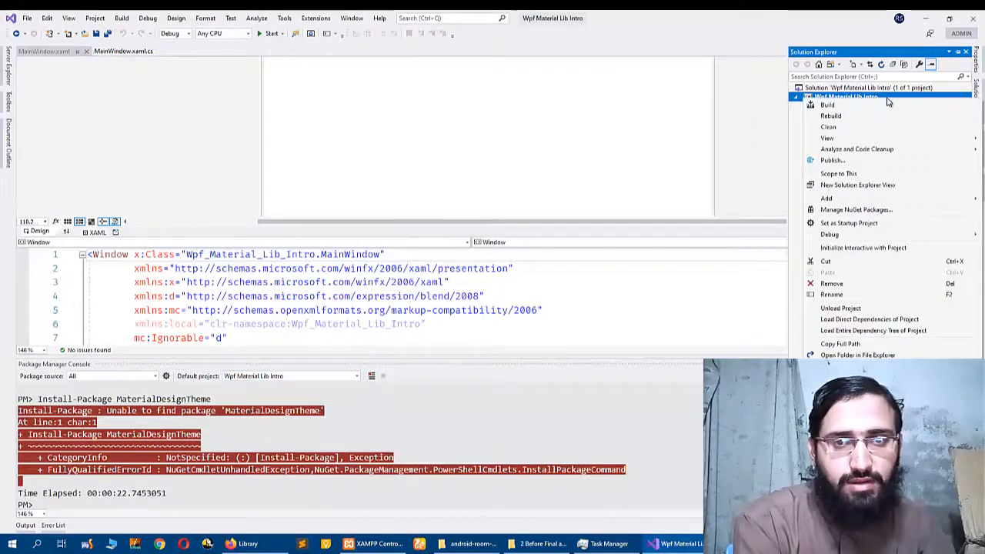
mouse_move(855, 210)
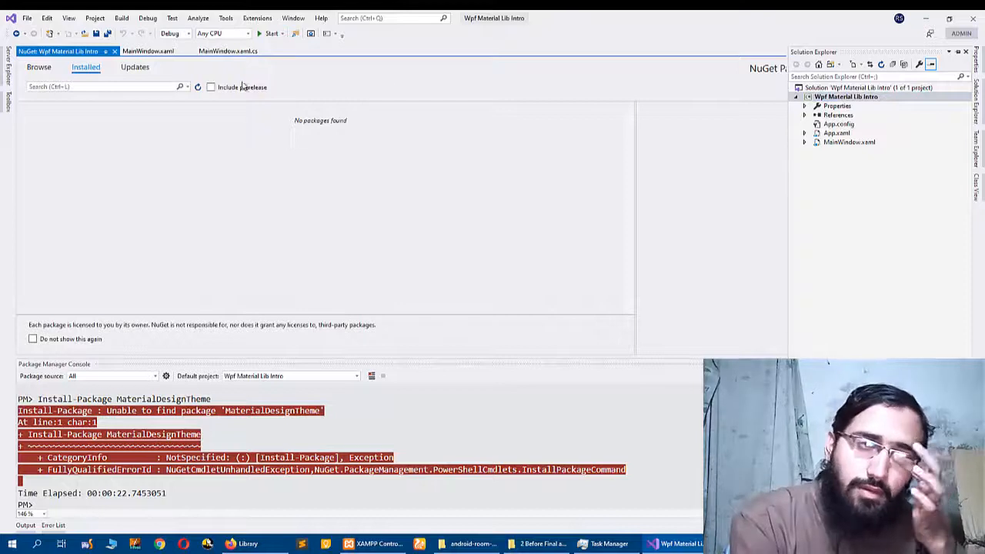
left_click(965, 52)
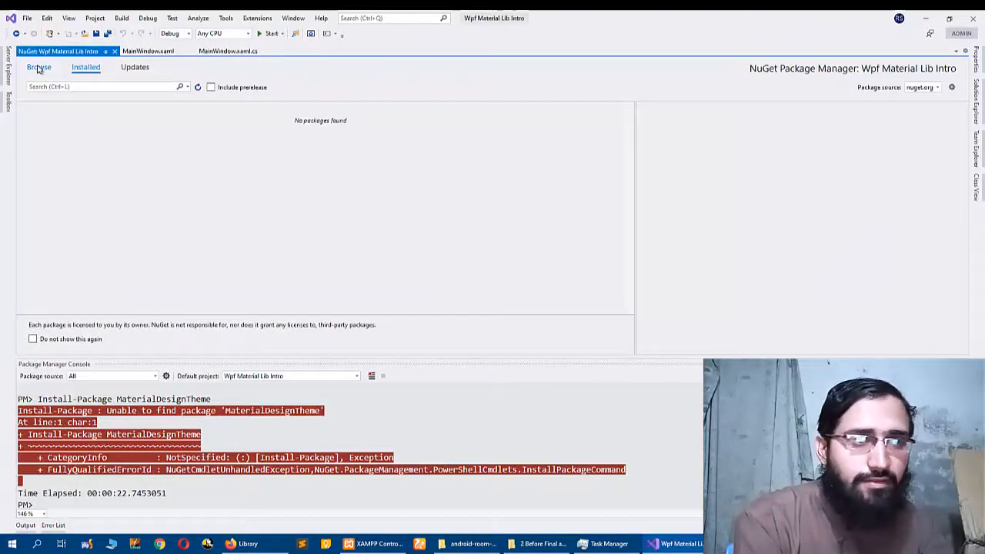
left_click(39, 68)
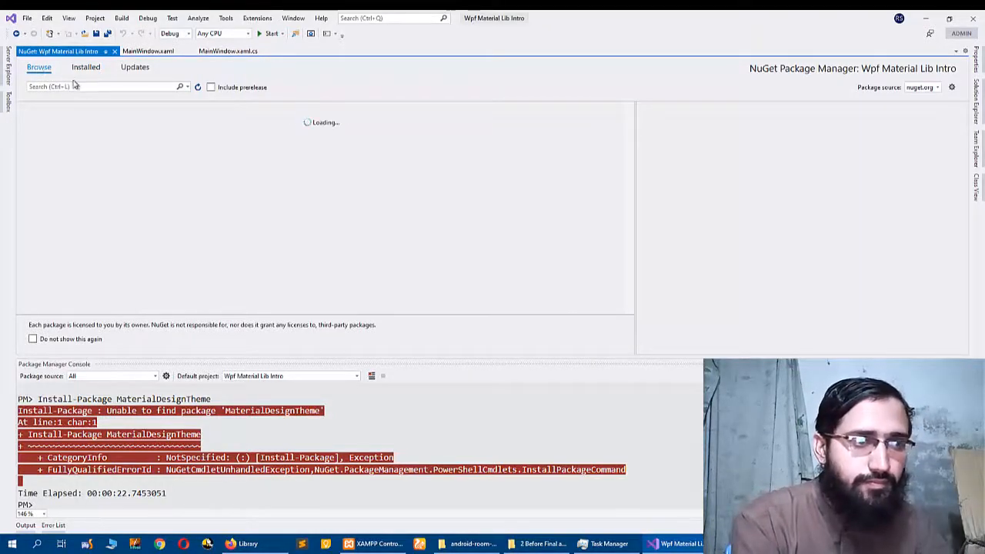
left_click(100, 86)
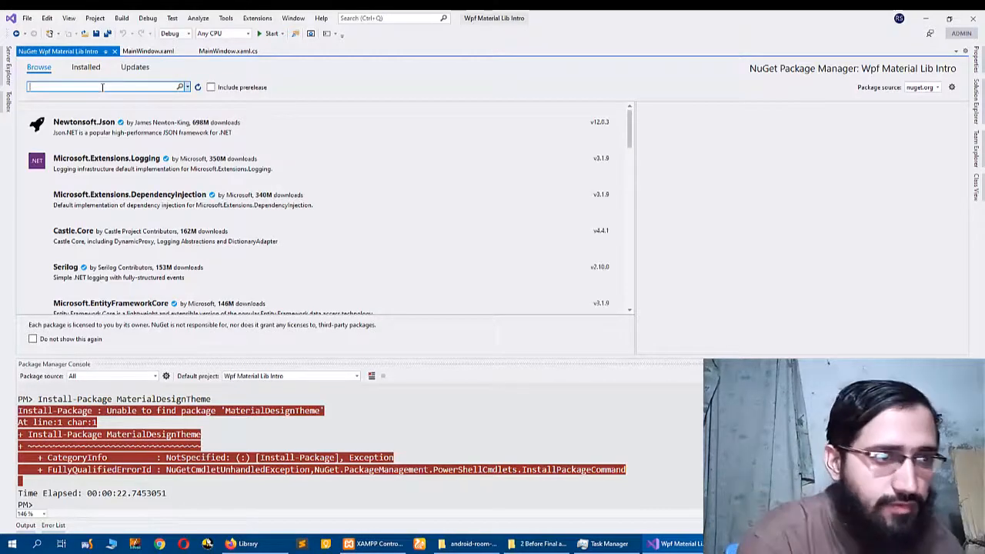
type("mat")
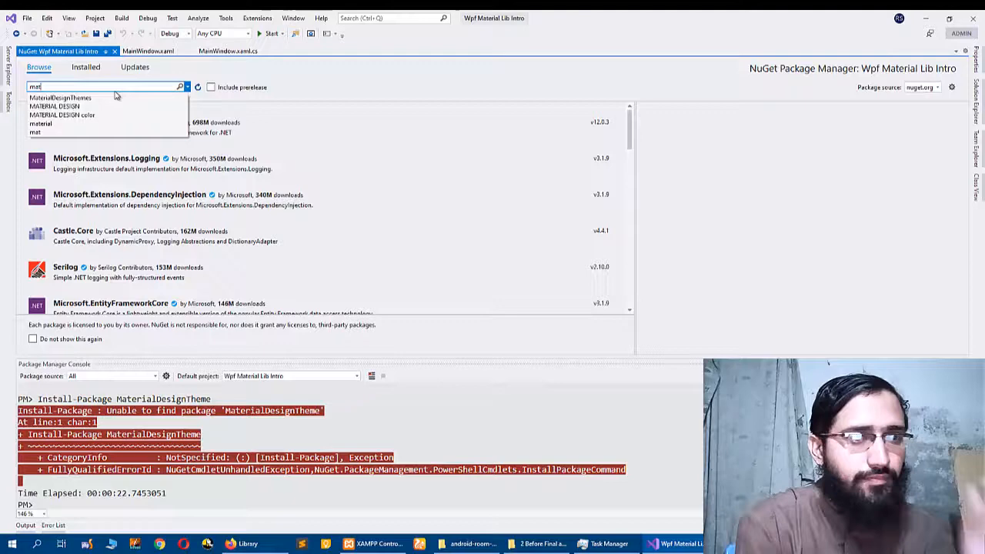
left_click(54, 105)
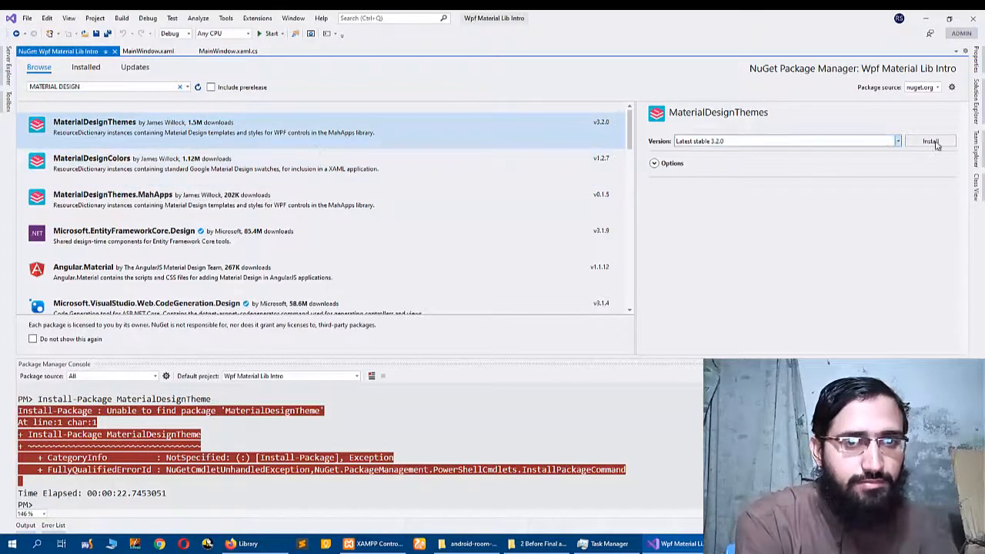
Step: Install MaterialDesignThemes 2.2.0 into the project
left_click(930, 142)
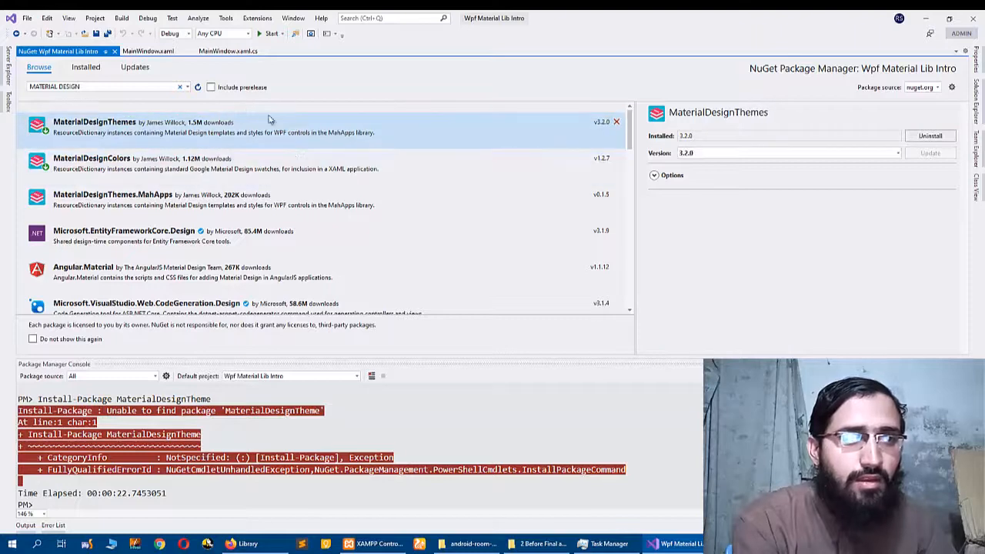
left_click(148, 51)
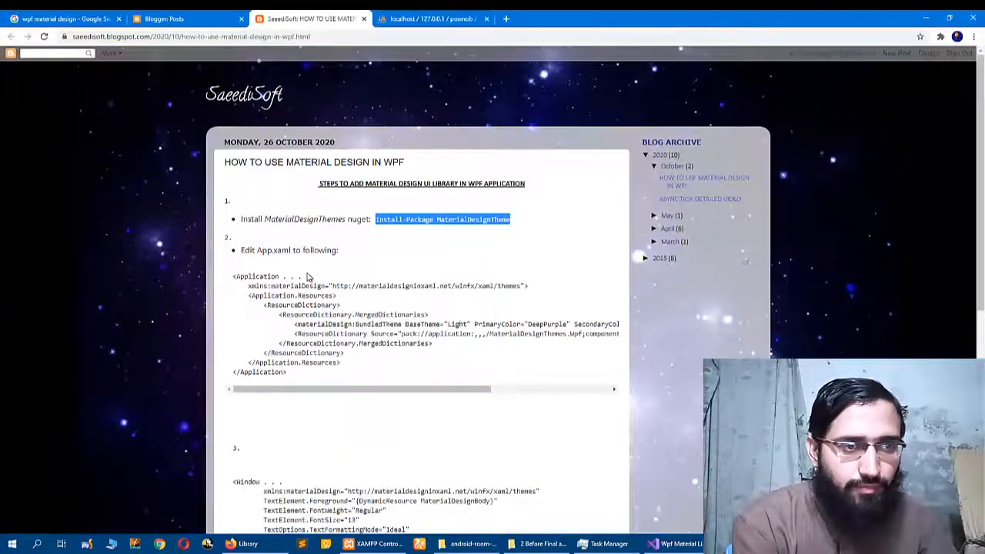
Step: Copy the blog's App.xaml ResourceDictionary block and bring it into the project's App.xaml
scroll("down", 3)
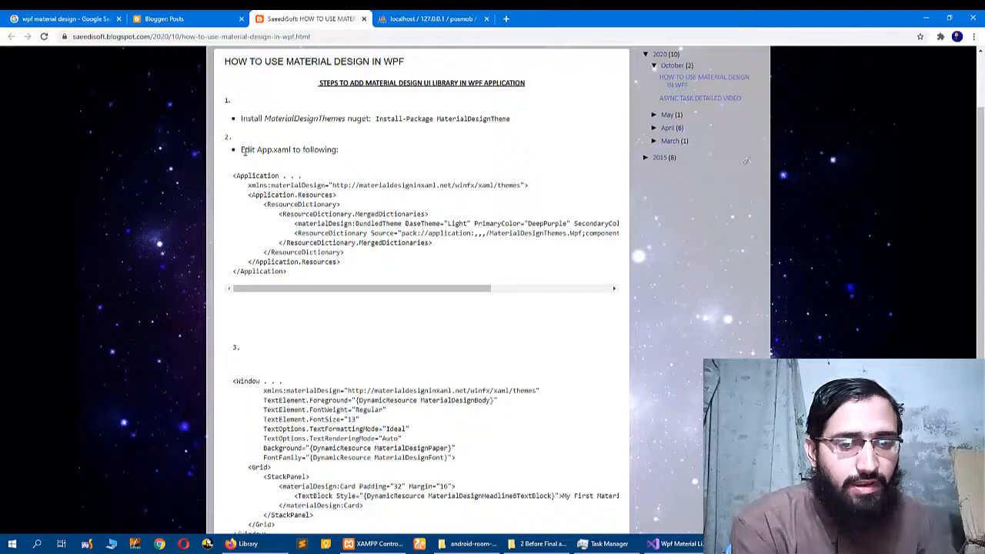
left_click(653, 544)
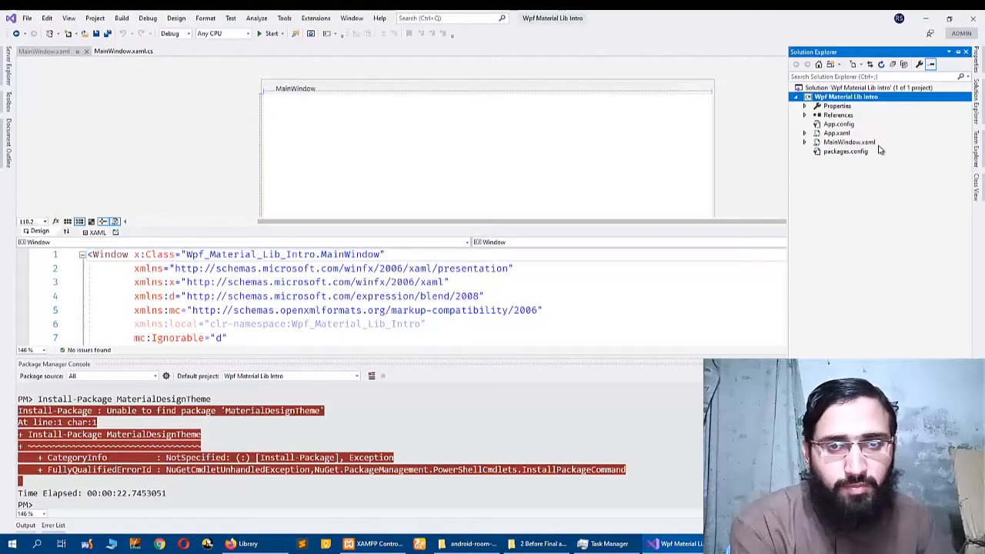
left_click(837, 132)
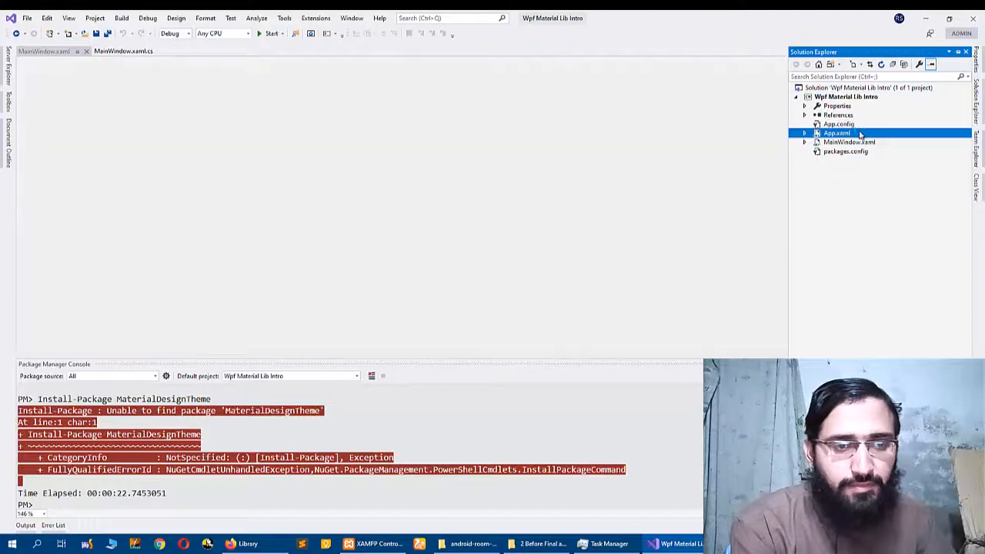
double_click(837, 132)
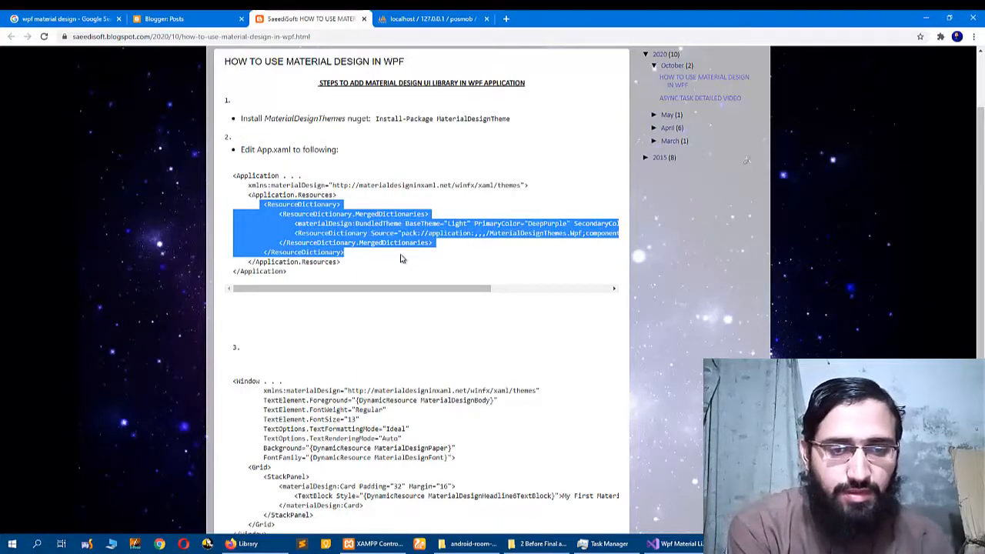
left_click(674, 545)
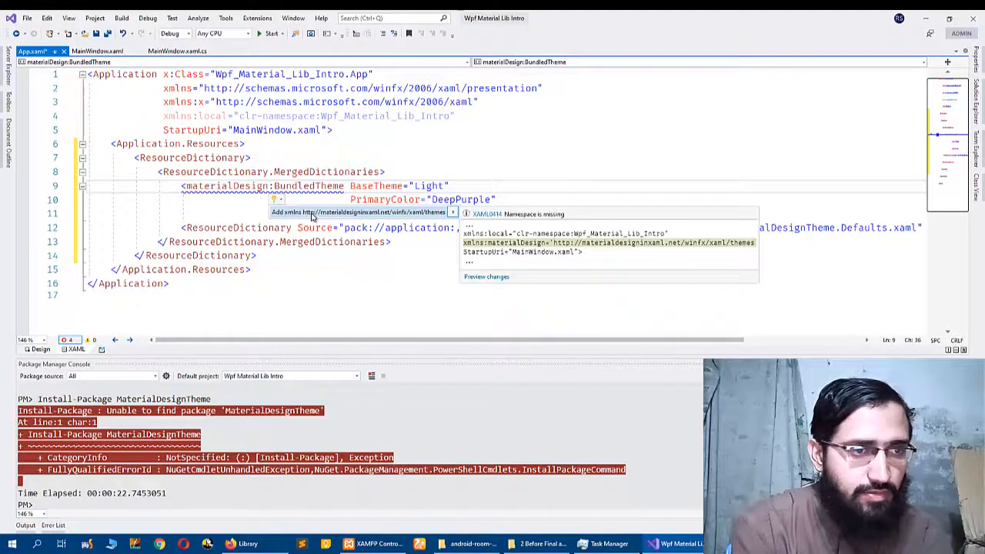
Step: Add the missing xmlns:materialDesign themes namespace so BundledTheme resolves
left_click(369, 213)
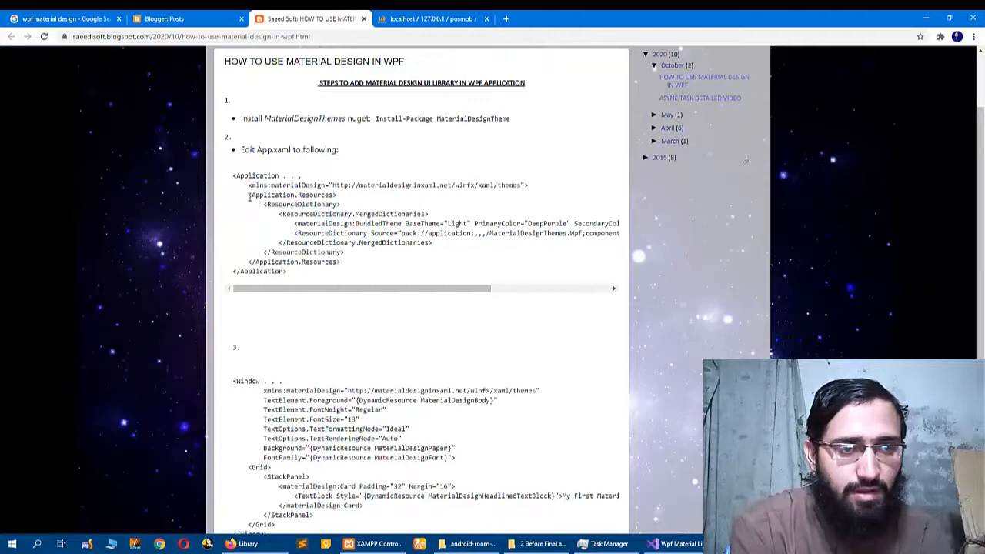
Step: Copy the blog's Window attributes from xmlns:materialDesign through FontFamily and return to the project
left_click_drag(277, 214, 431, 244)
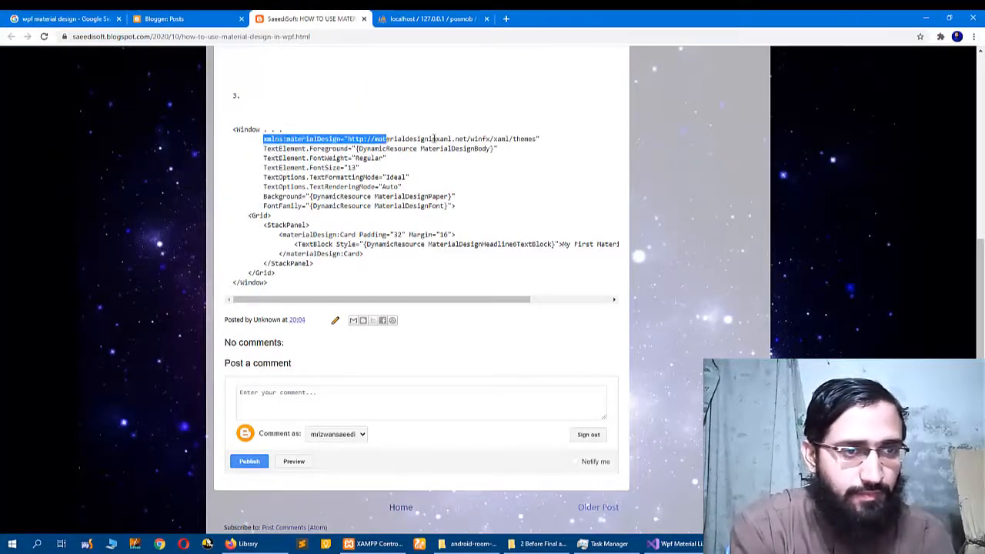
left_click_drag(384, 138, 496, 148)
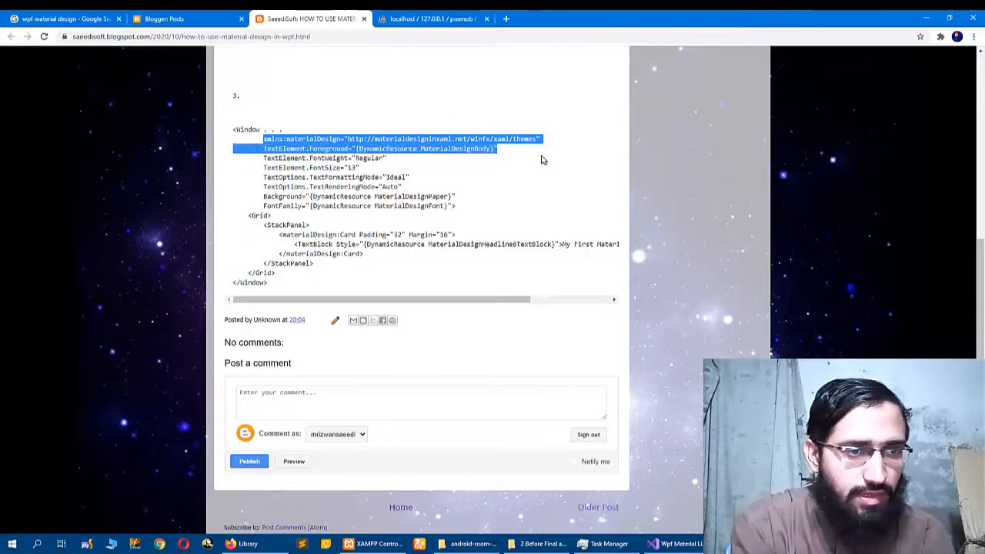
left_click_drag(496, 148, 409, 177)
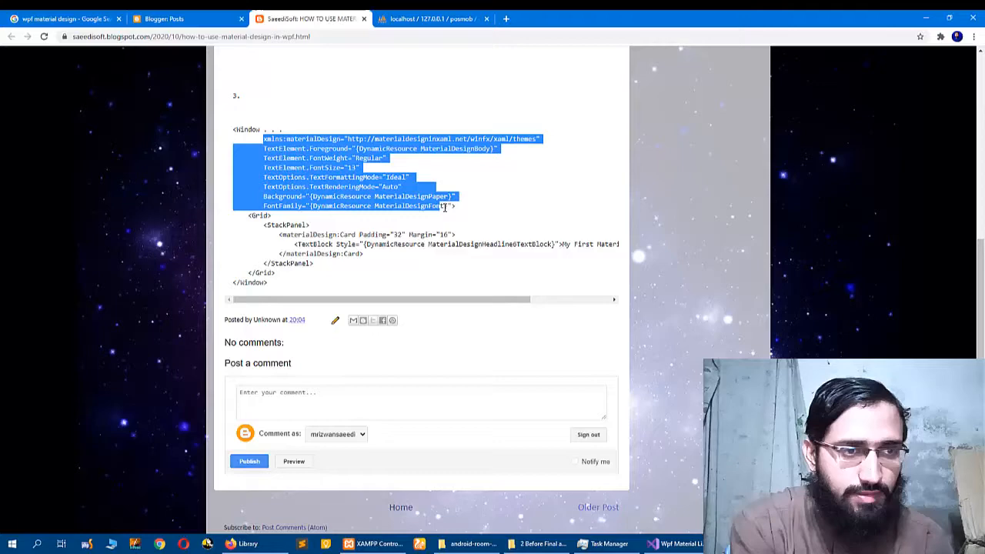
mouse_move(690, 450)
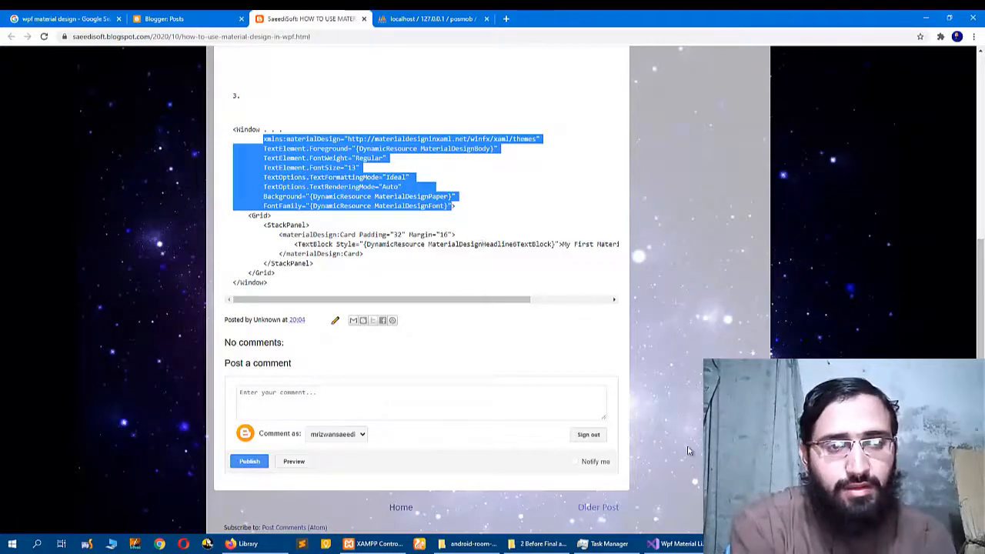
left_click(678, 545)
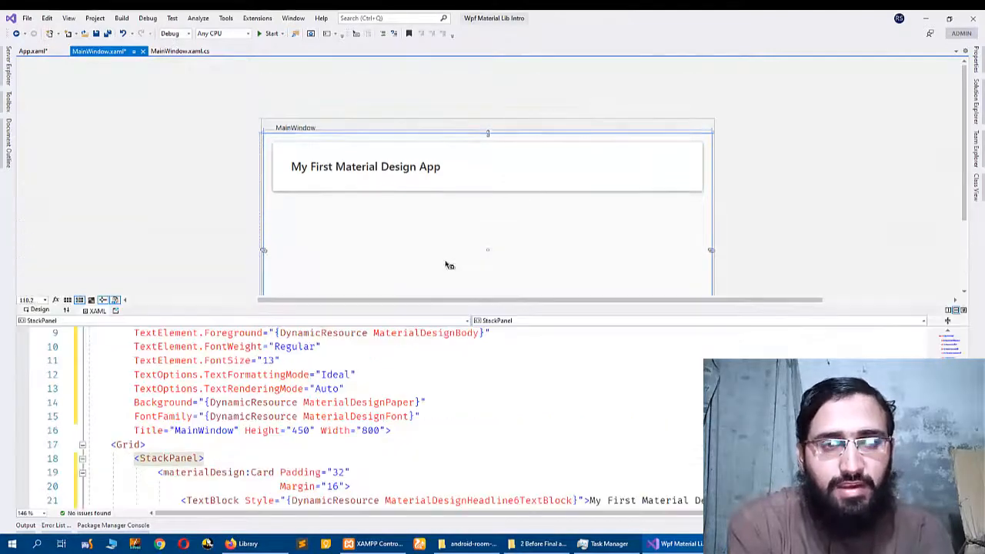
Step: Scroll MainWindow.xaml up to review the Window attributes and card markup
scroll("up", 3)
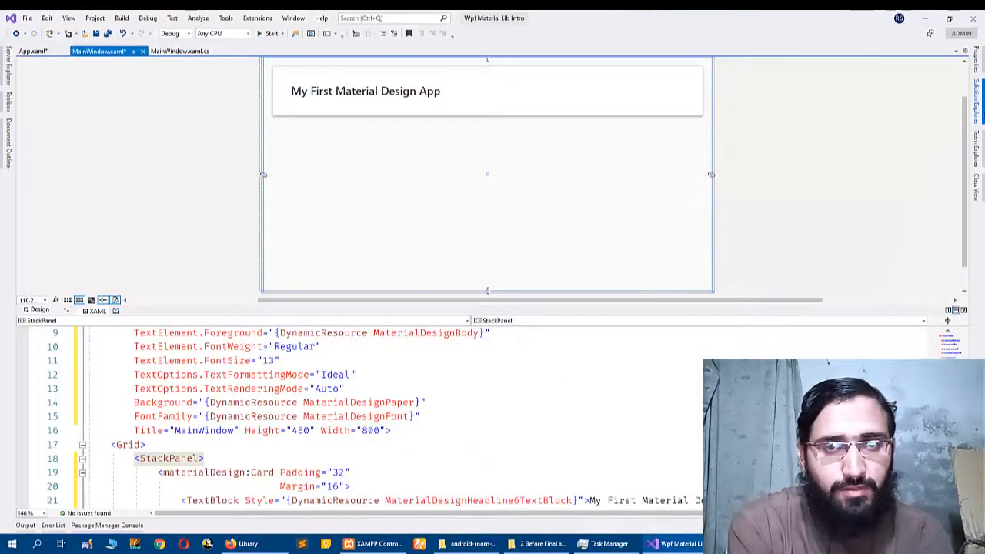
Step: Confirm MaterialDesignThemes 2.2.0 and MaterialDesignColors 1.2.7 are installed, then return to App.xaml
right_click(868, 86)
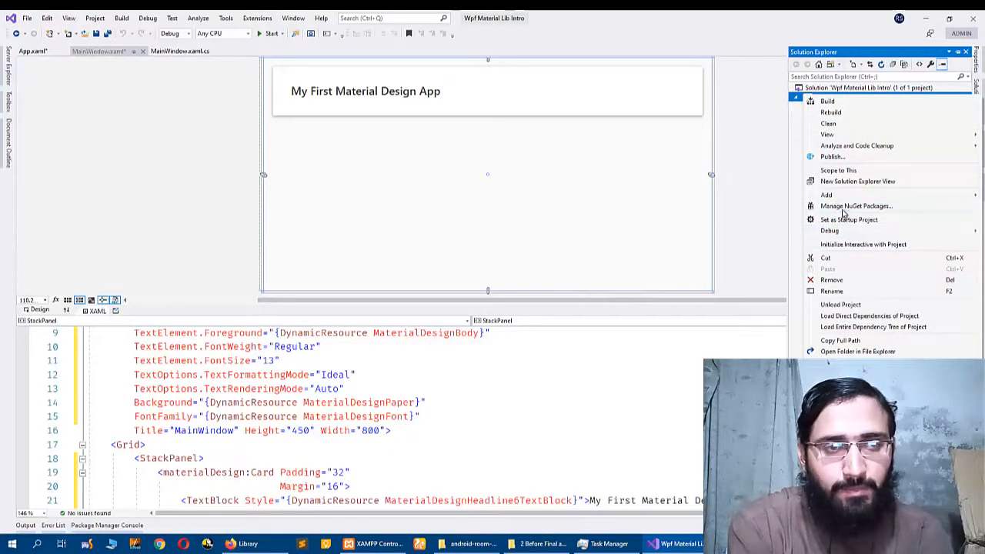
left_click(856, 207)
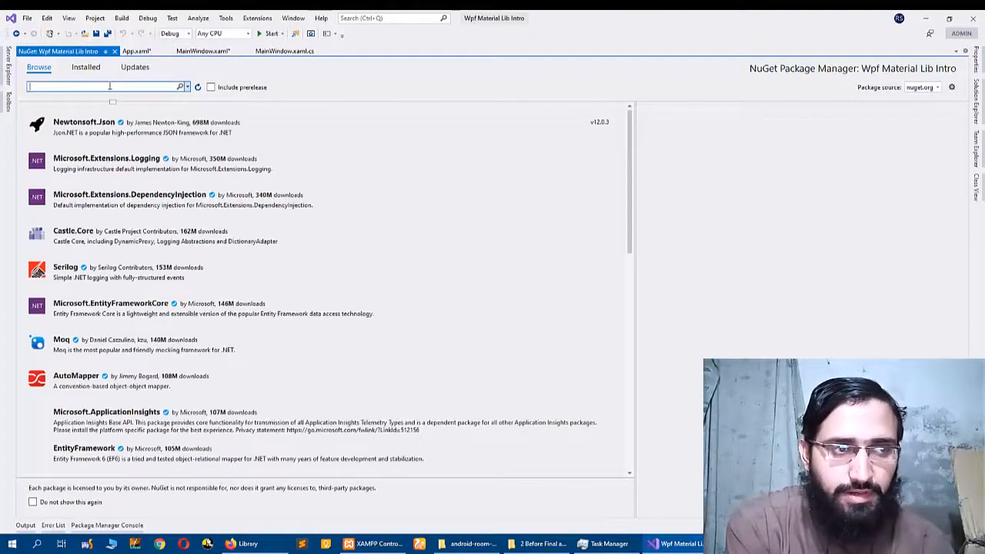
type("ms")
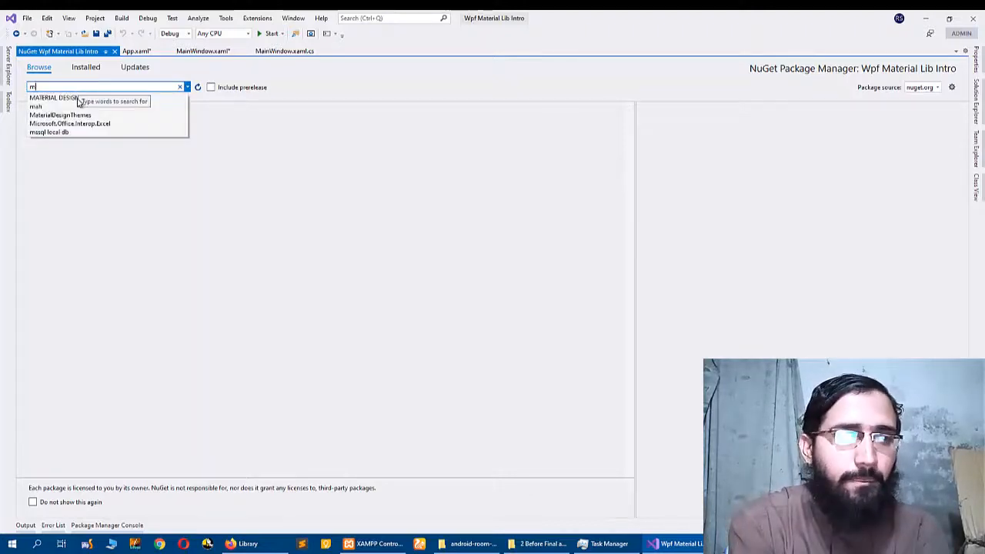
left_click(54, 99)
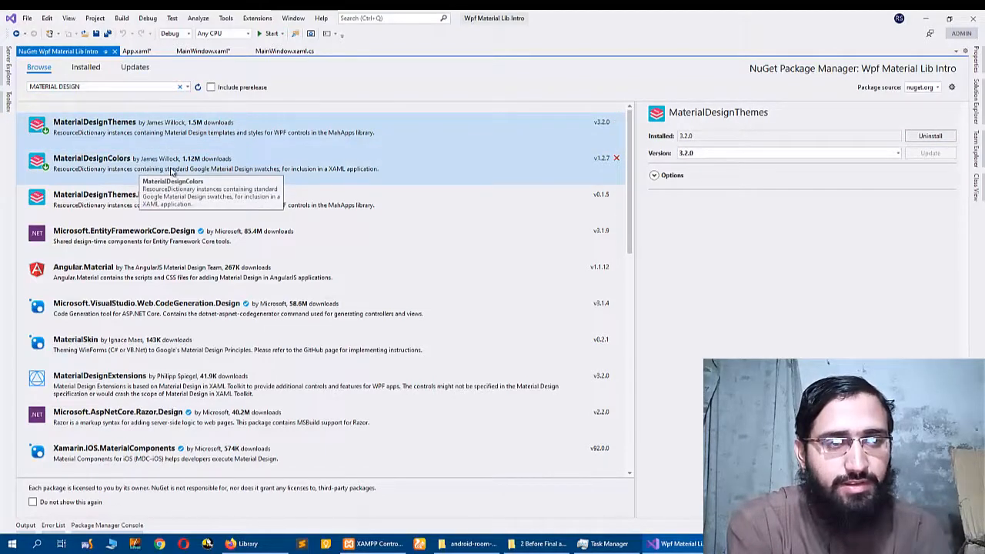
left_click(138, 163)
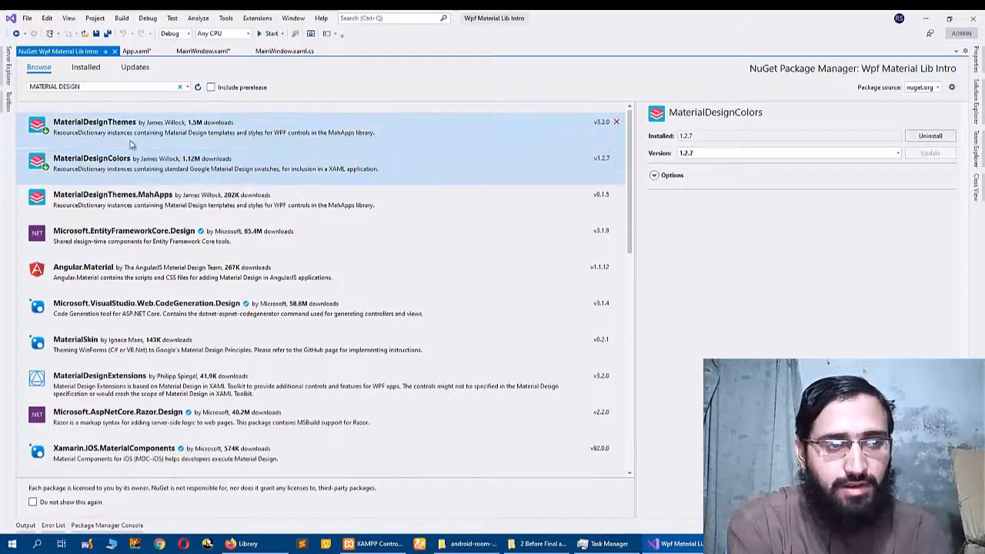
left_click(154, 161)
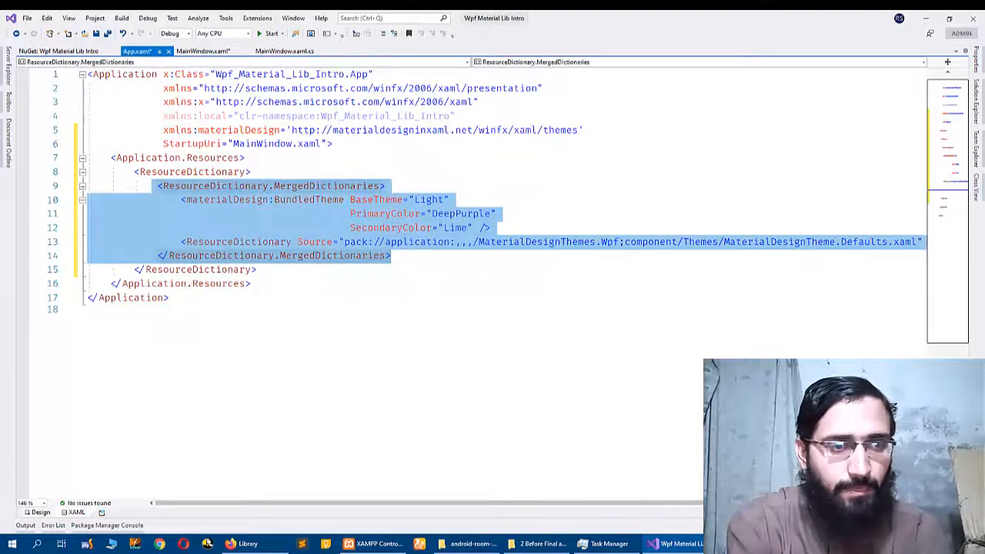
left_click(160, 545)
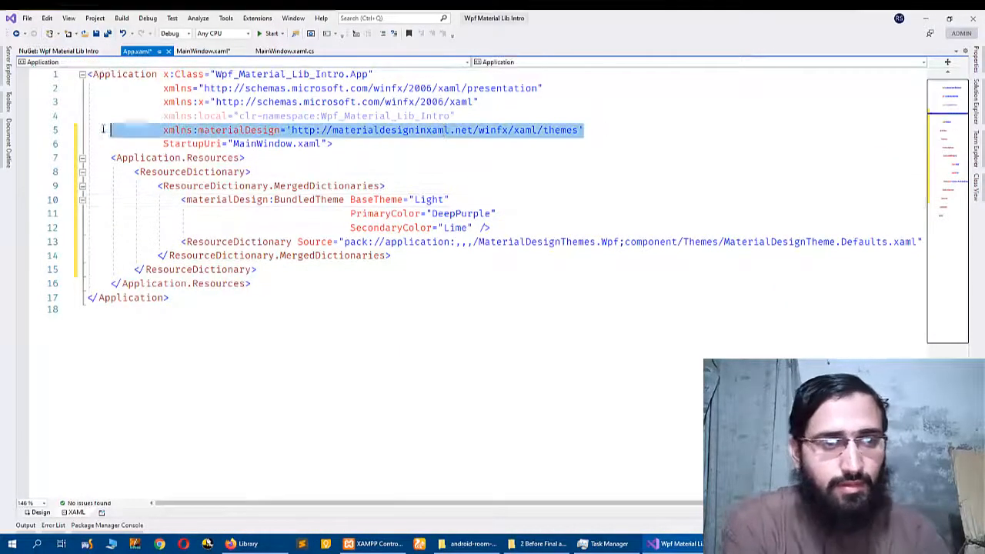
key("Delete")
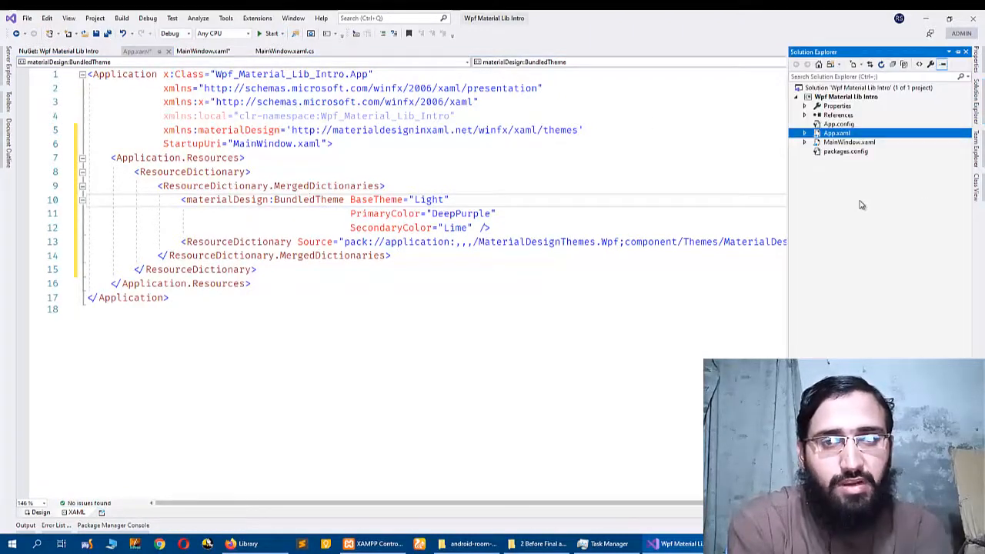
left_click(203, 51)
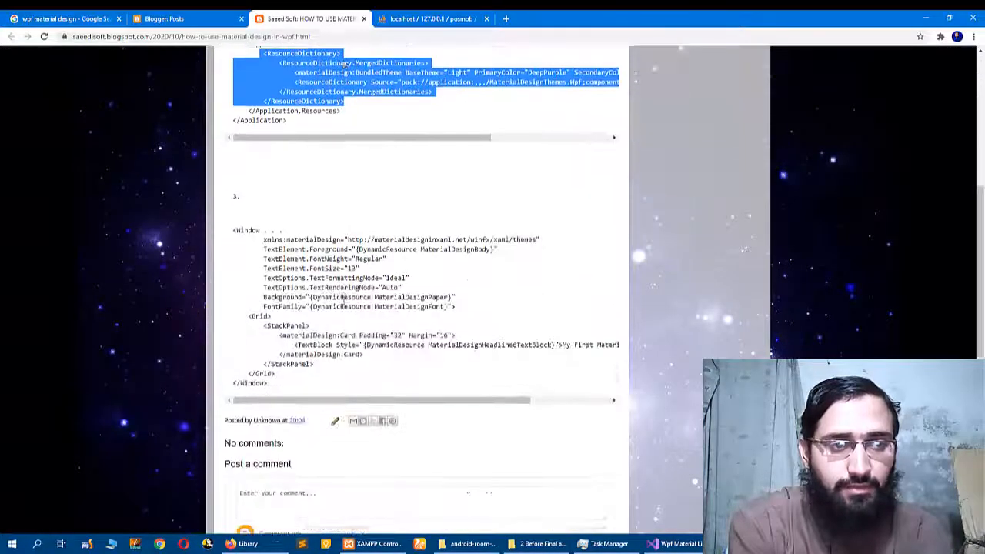
Step: Compare the blog's Window markup with MainWindow.xaml's StackPanel card in the project
scroll("down", 3)
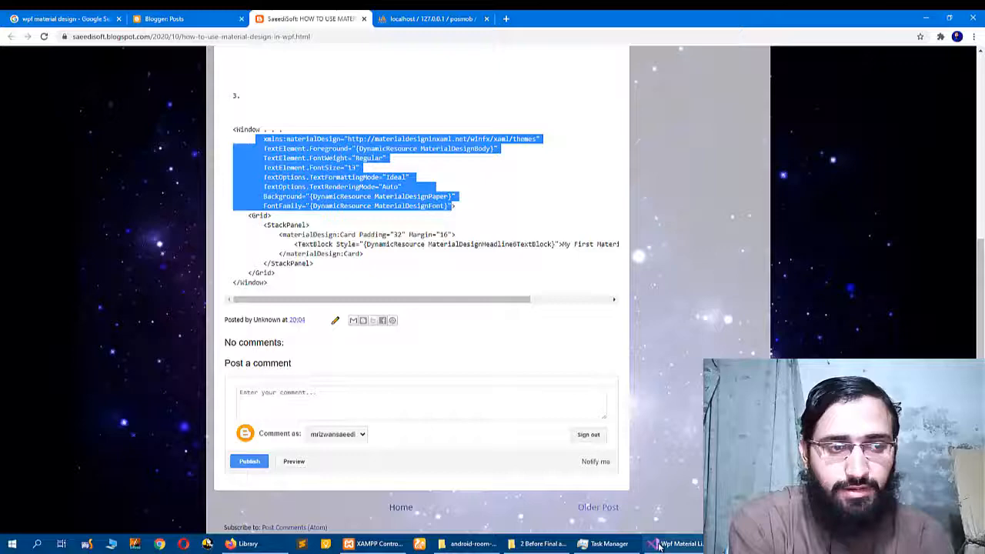
left_click(675, 545)
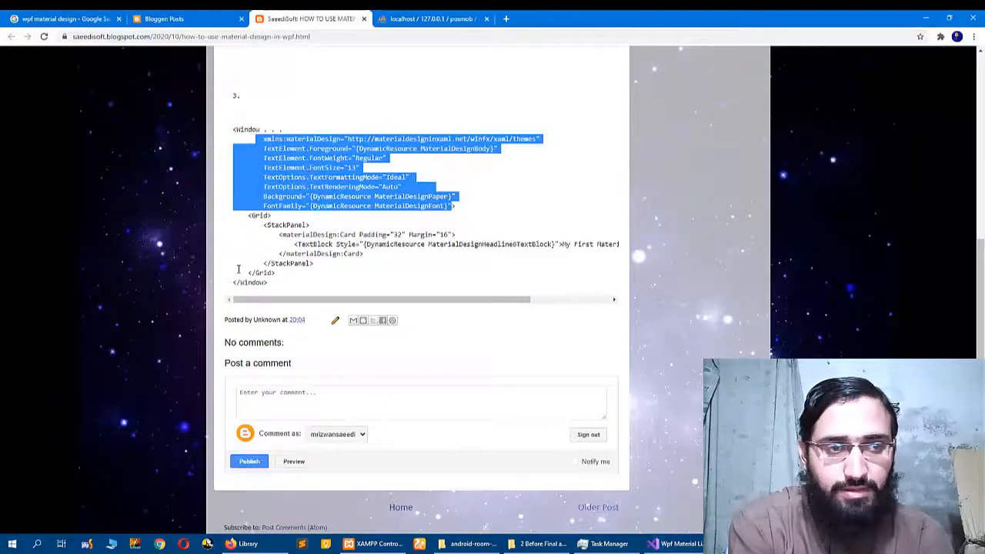
scroll("down", 3)
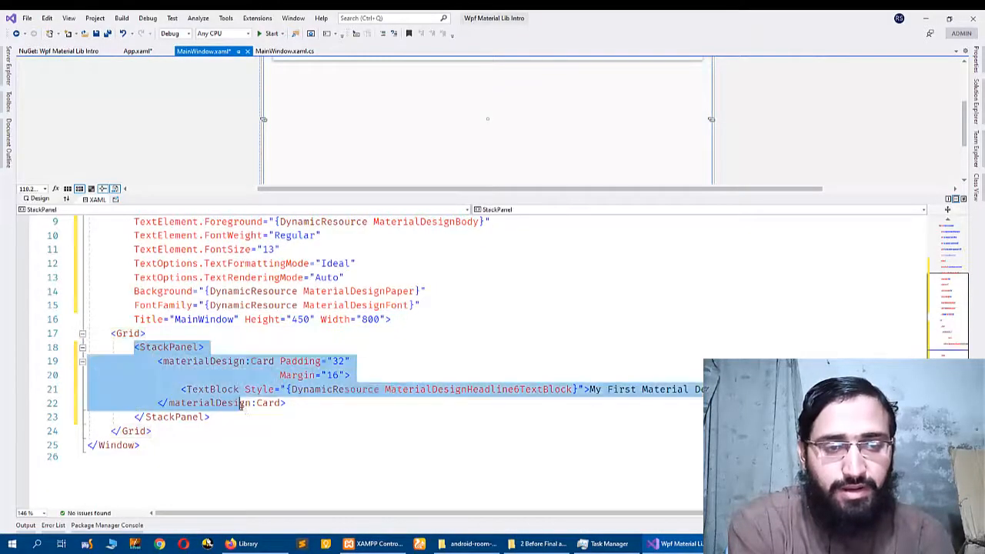
left_click(209, 416)
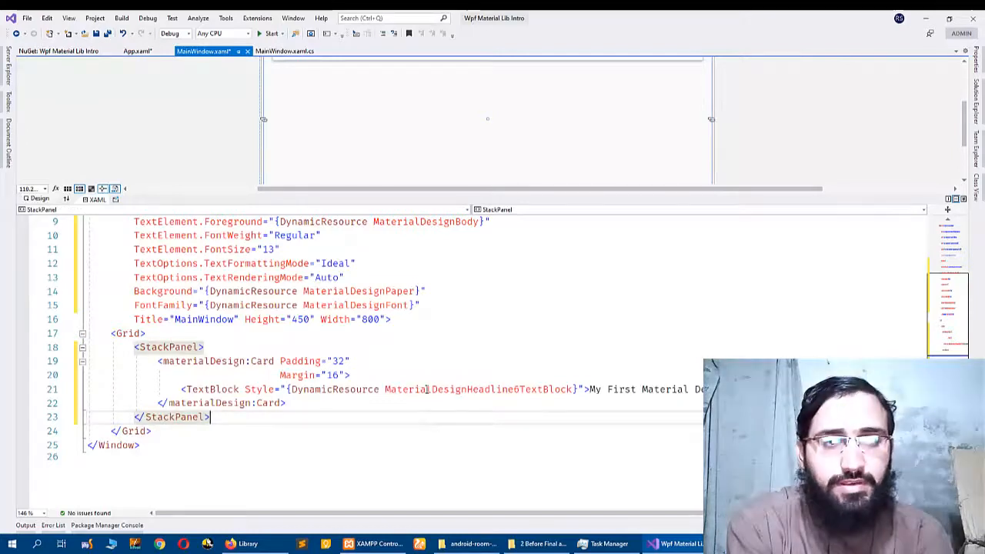